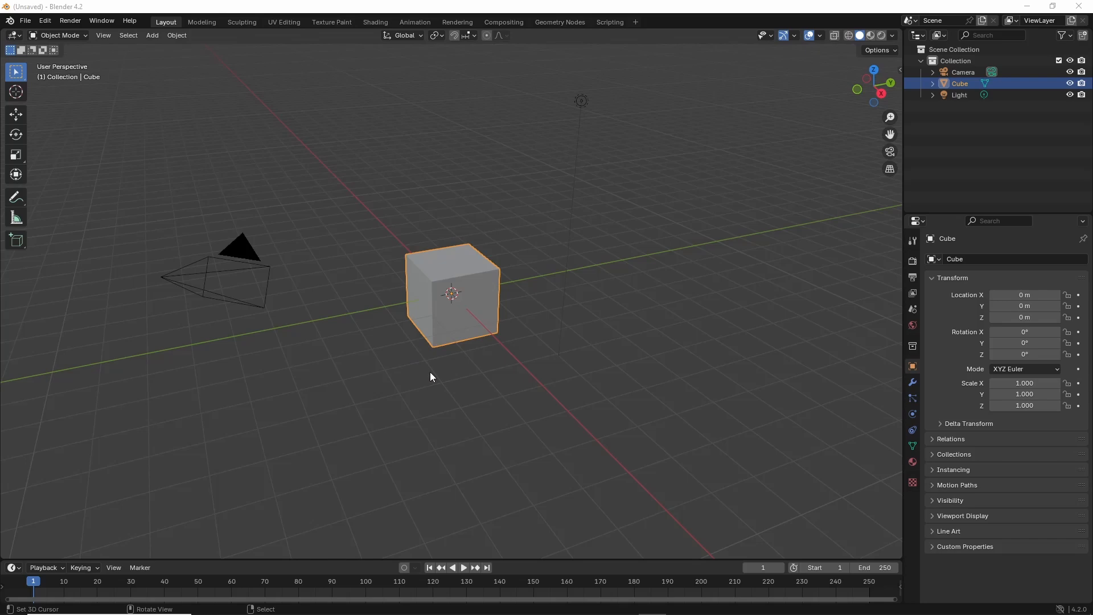
mouse_move(322, 319)
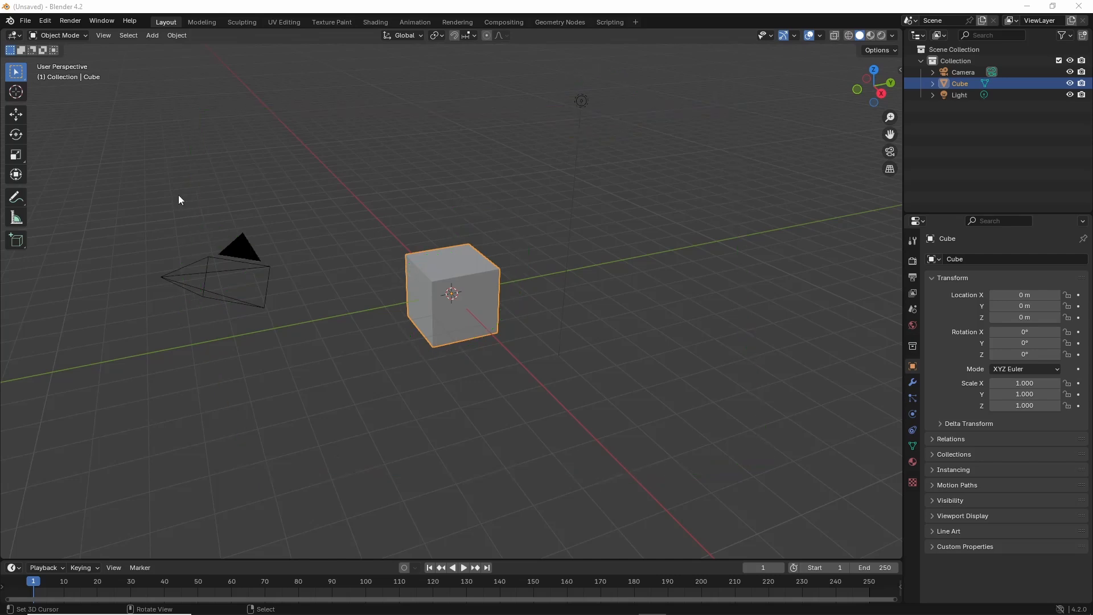
mouse_move(335, 338)
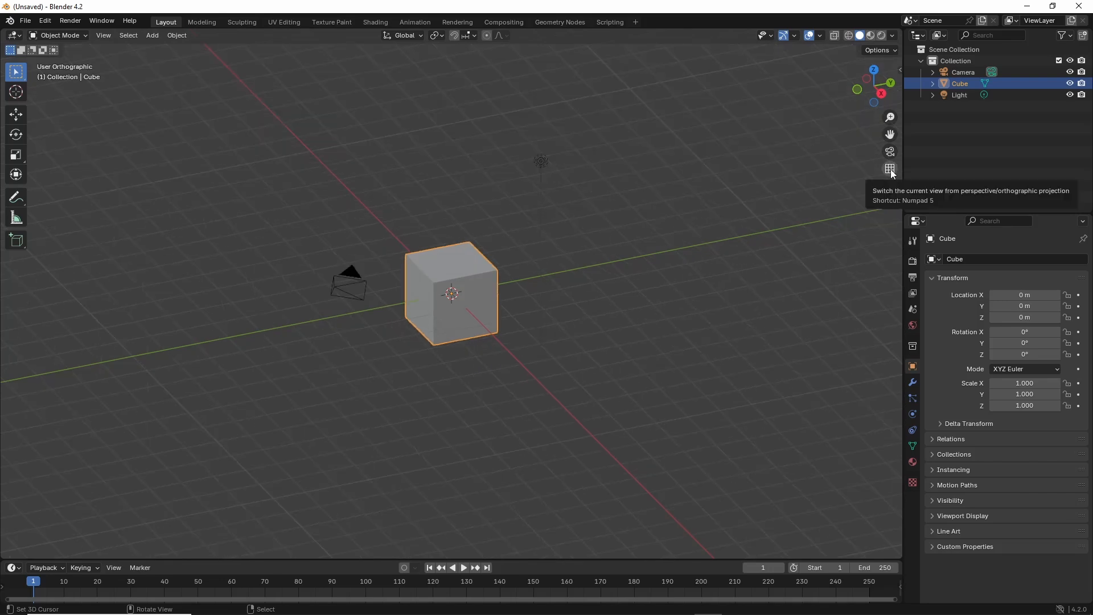
Step: Switch the viewport to a straight-on Front view of the cube via the navigation gizmo
left_click(889, 169)
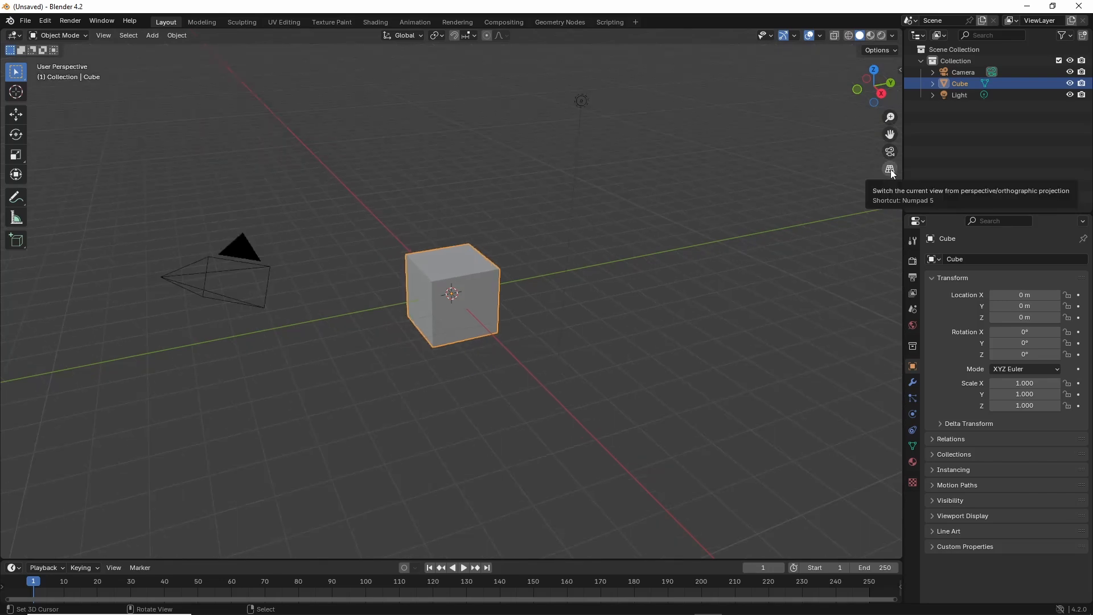
left_click(889, 150)
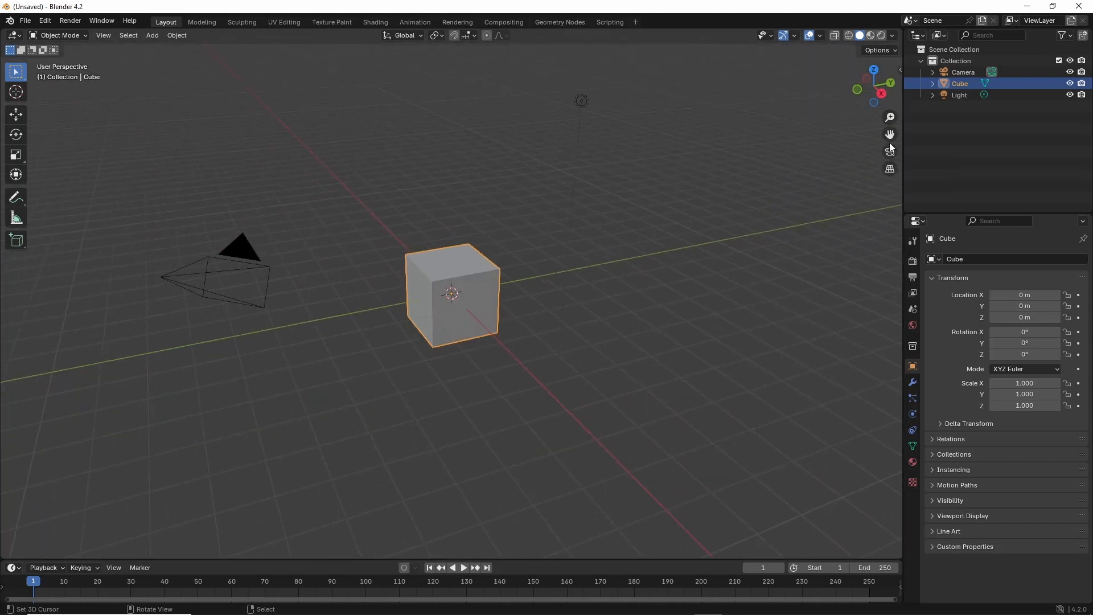
mouse_move(890, 134)
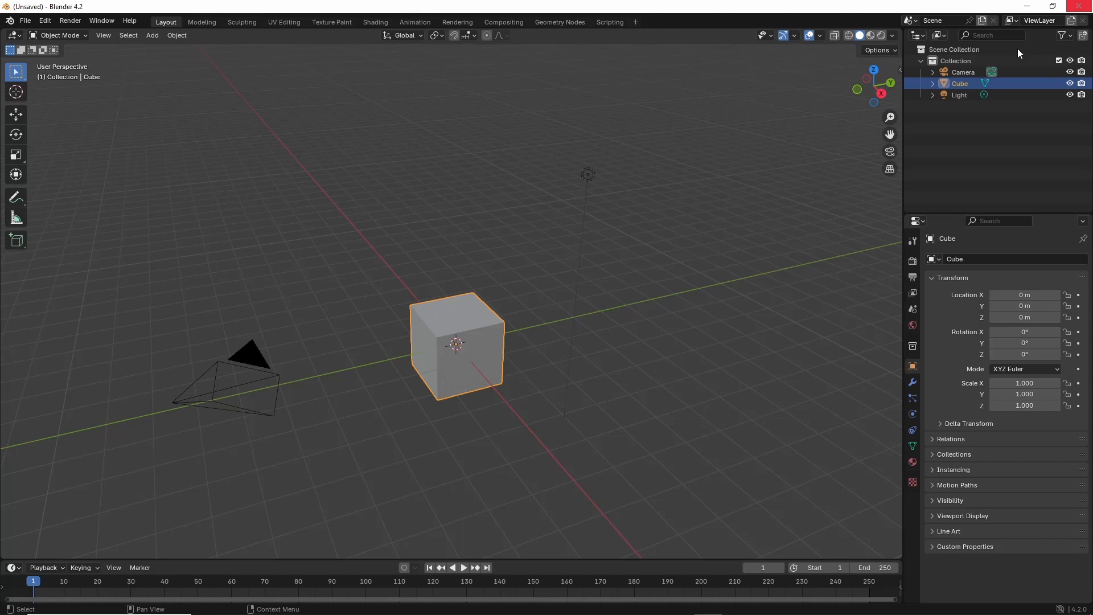
mouse_move(891, 117)
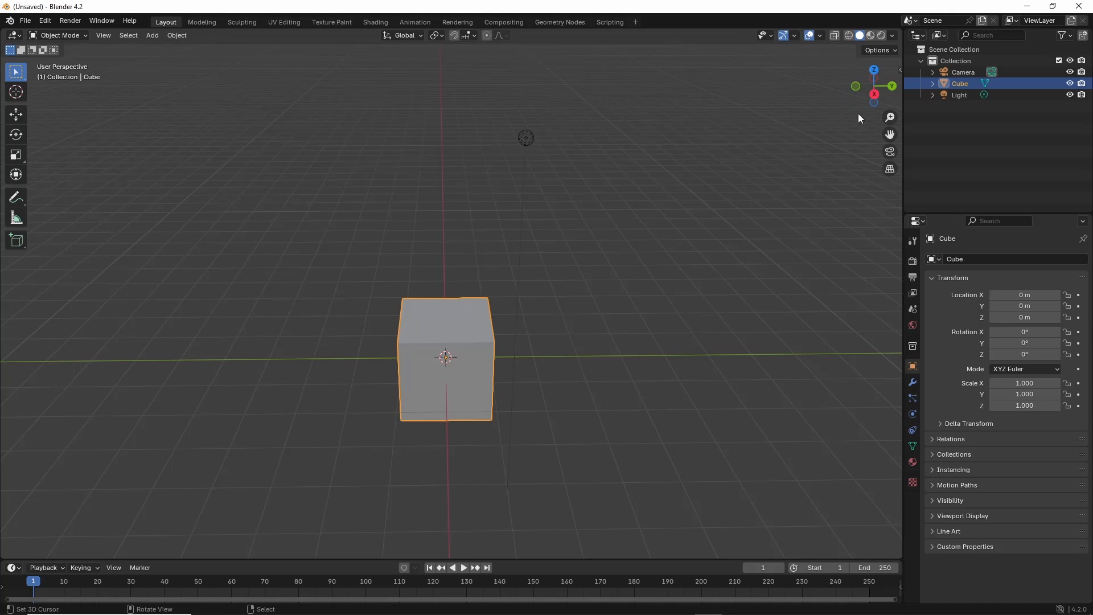
left_click(874, 85)
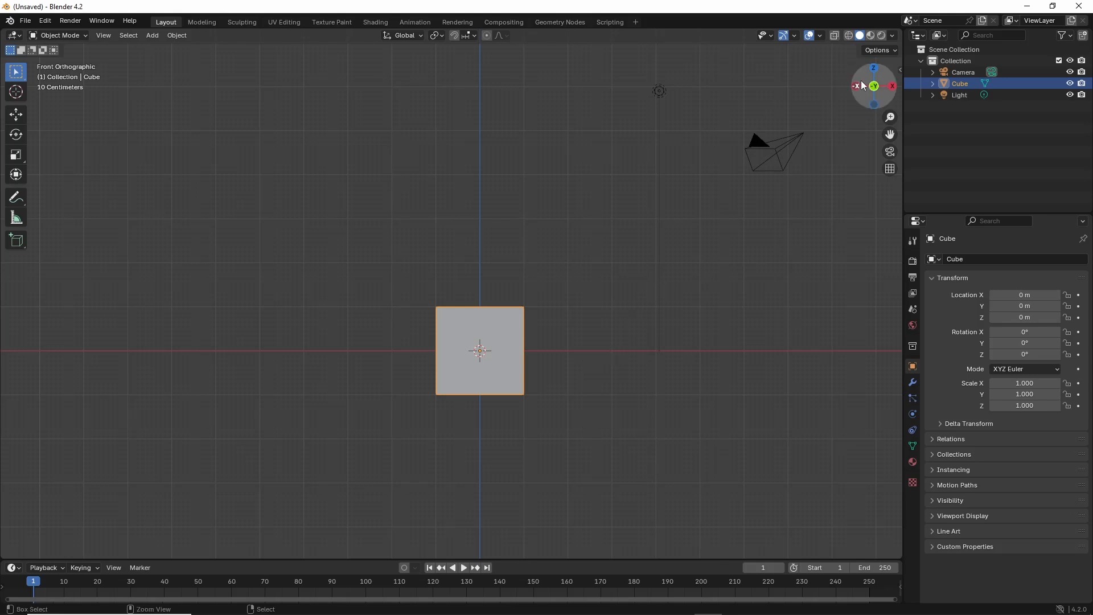
mouse_move(874, 85)
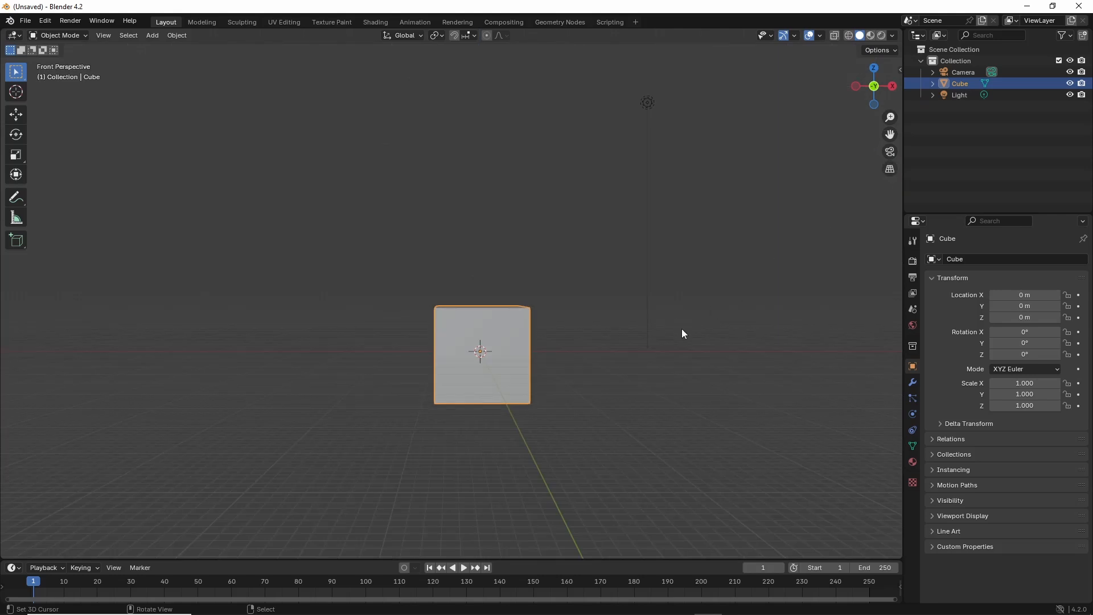
mouse_move(698, 337)
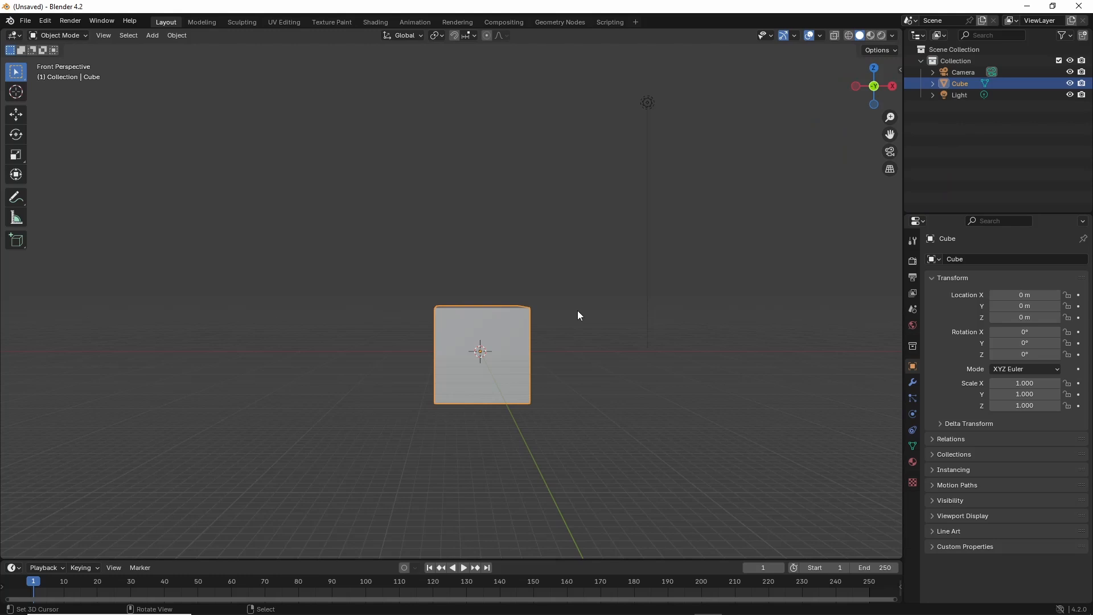
mouse_move(539, 262)
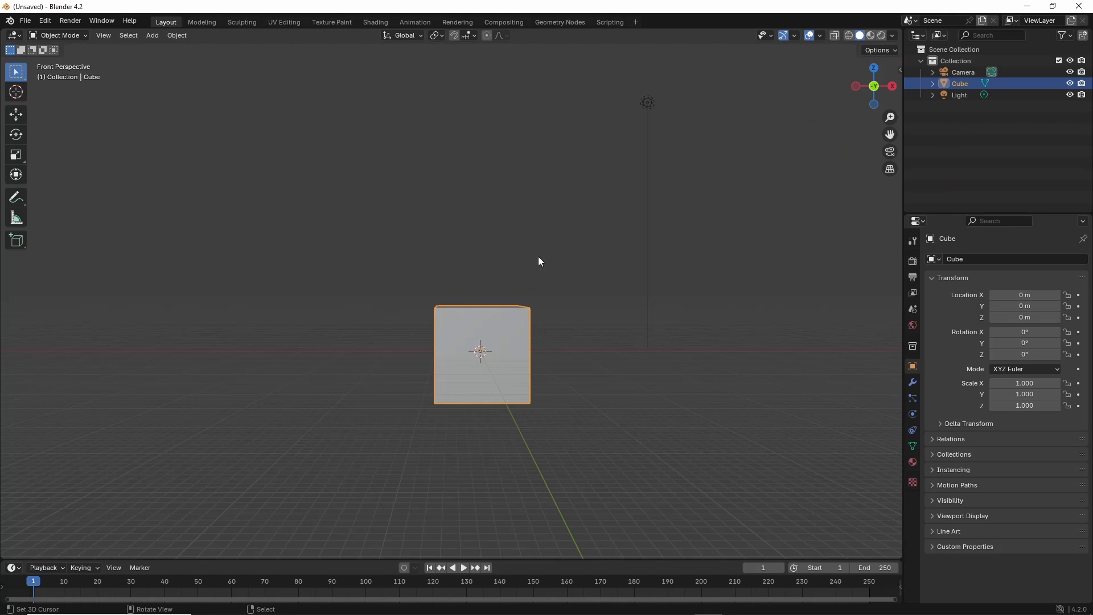
mouse_move(454, 228)
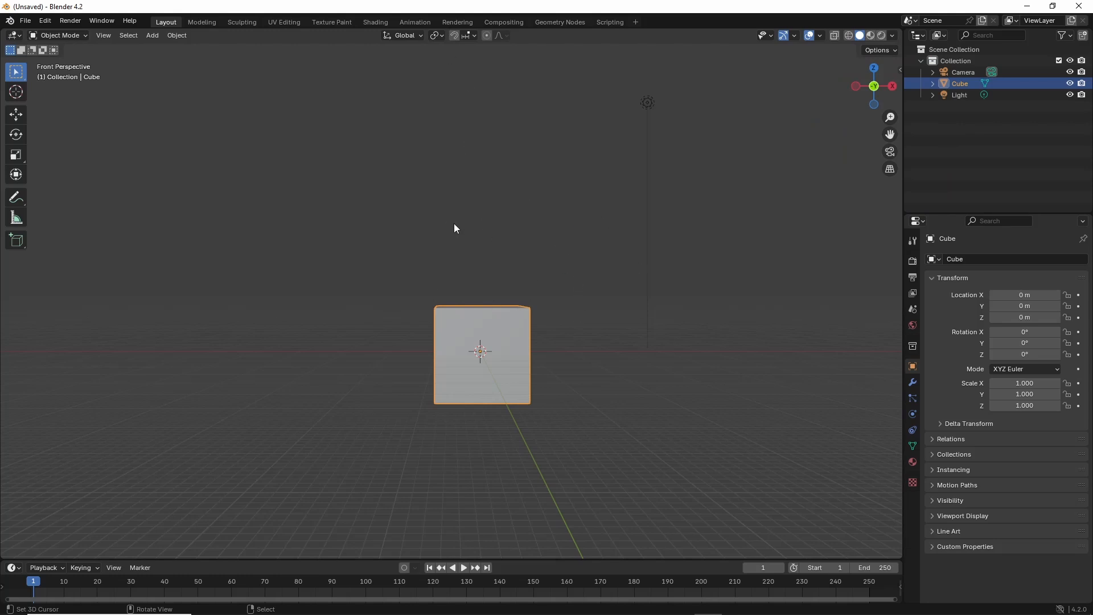
mouse_move(430, 200)
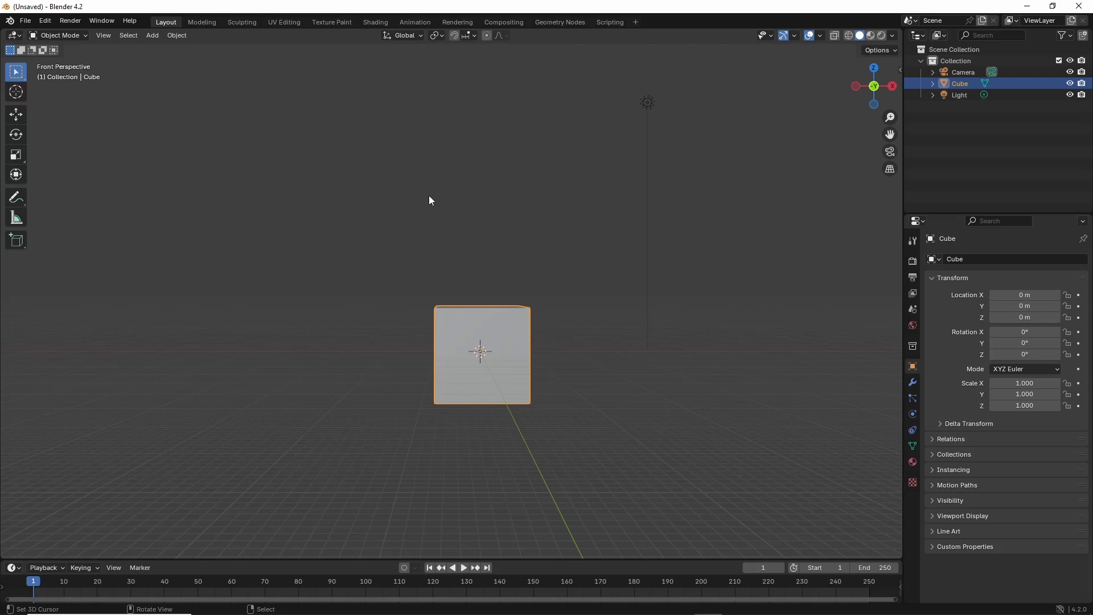
Step: Orbit and zoom the view to look down on the cube up close at an angle
left_click_drag(429, 200, 425, 242)
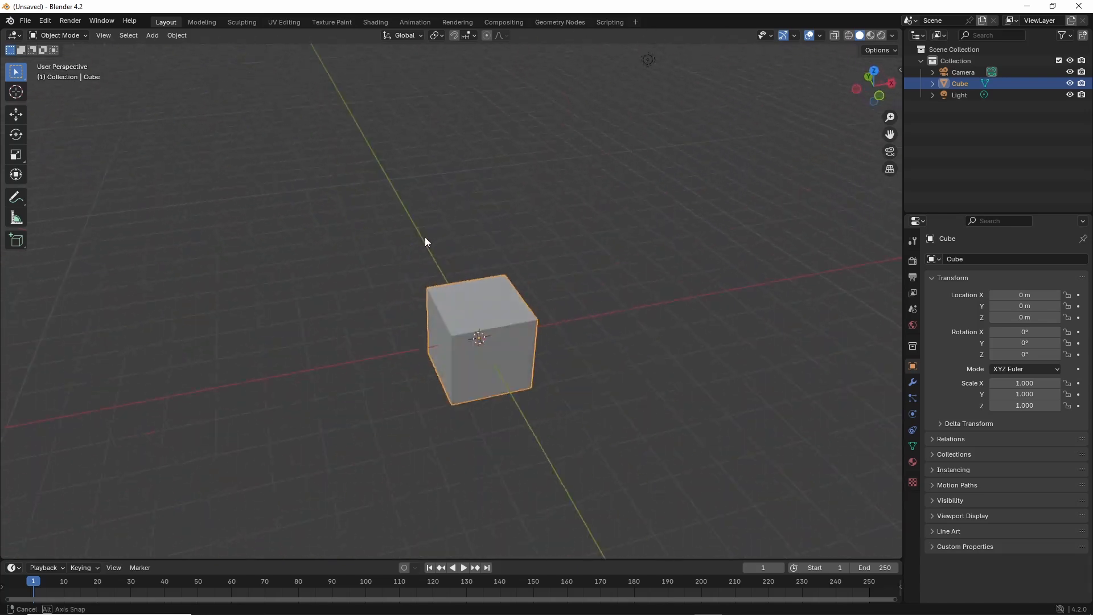
left_click_drag(426, 242, 302, 244)
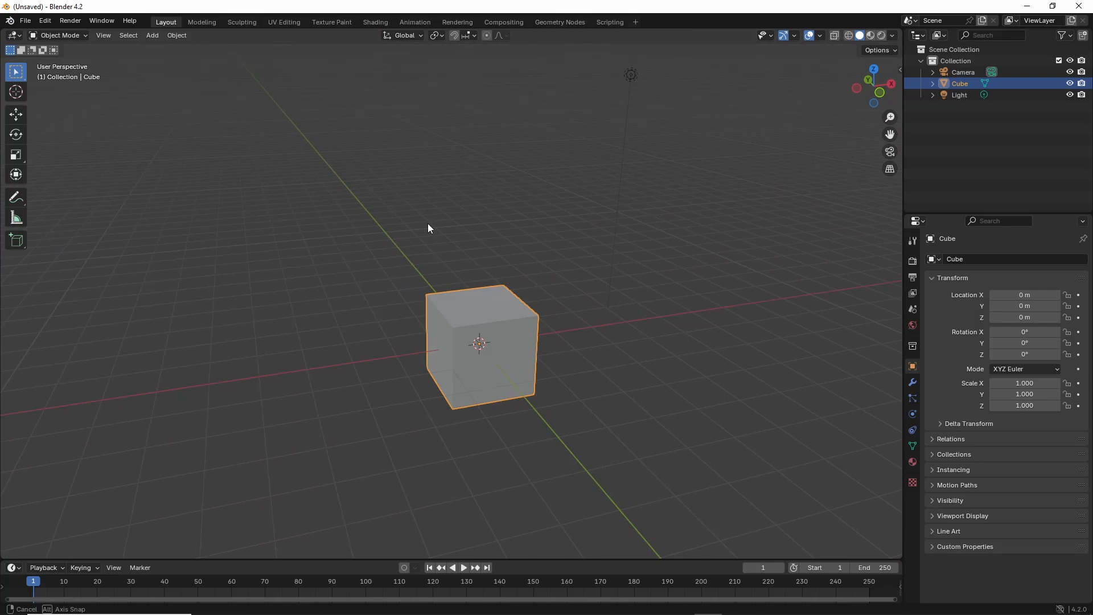
left_click_drag(430, 227, 533, 229)
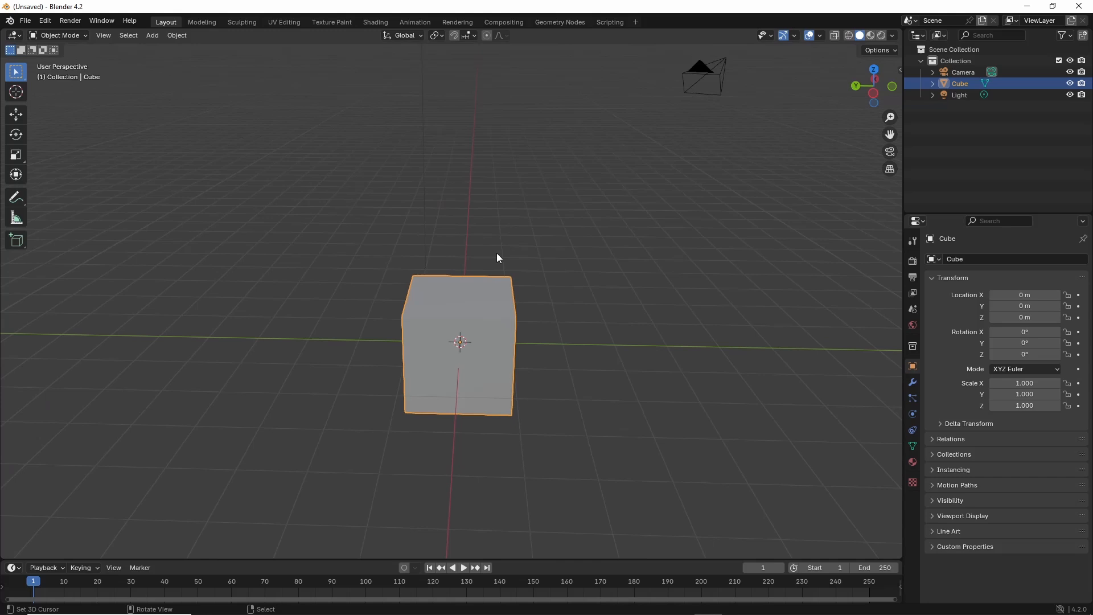
mouse_move(504, 269)
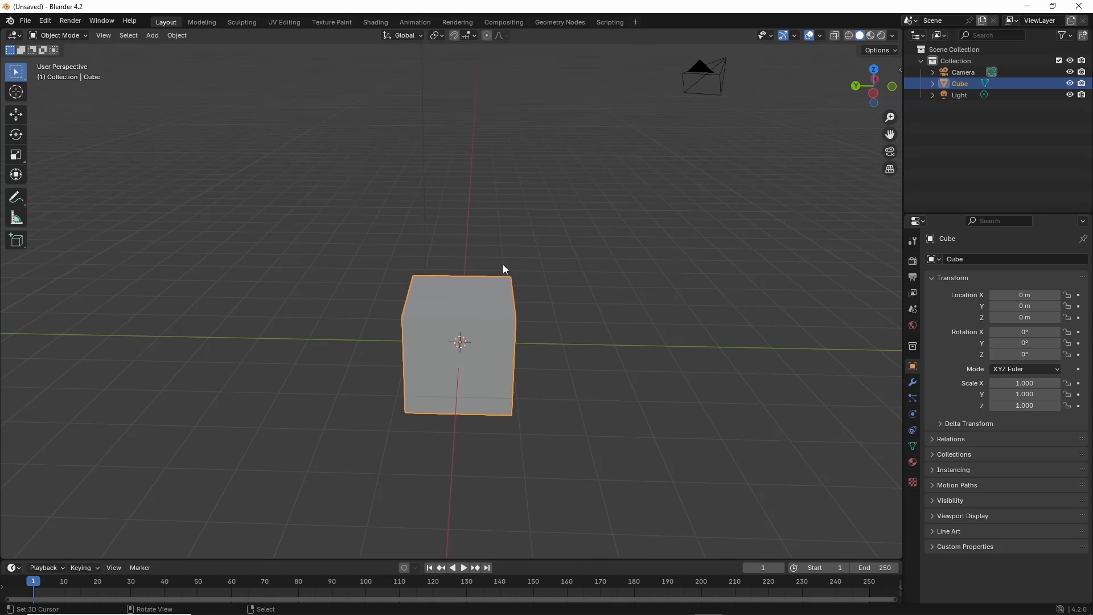
mouse_move(479, 278)
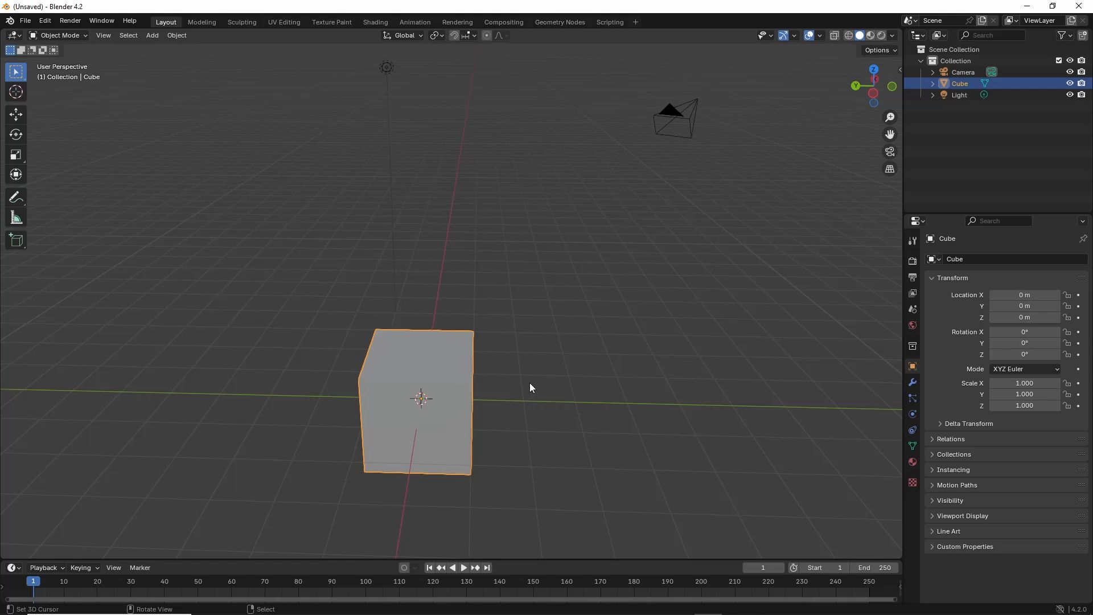
mouse_move(791, 52)
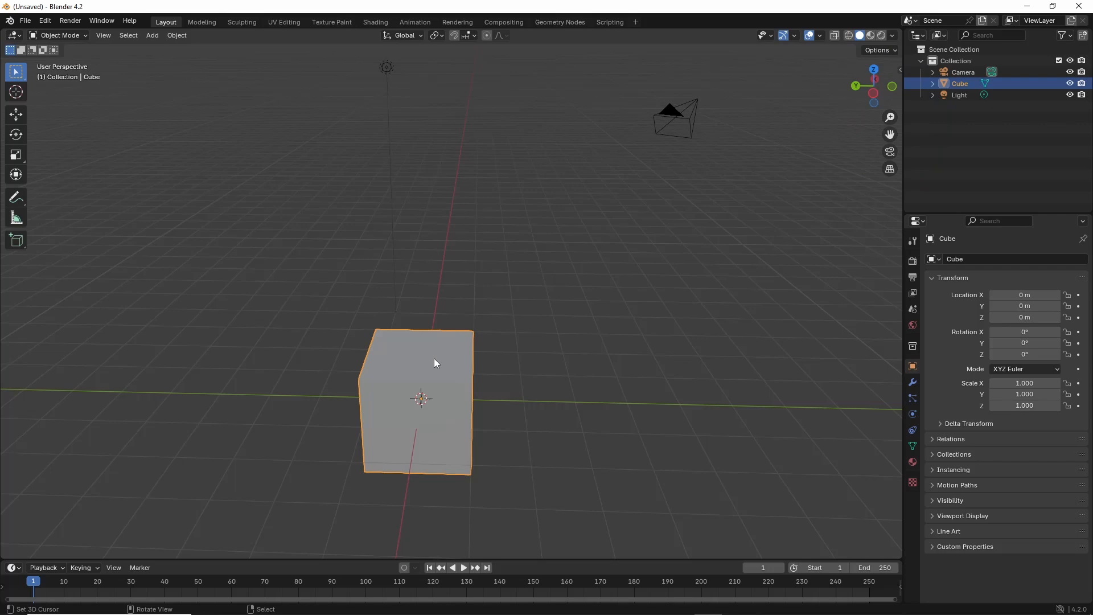
left_click_drag(433, 362, 467, 328)
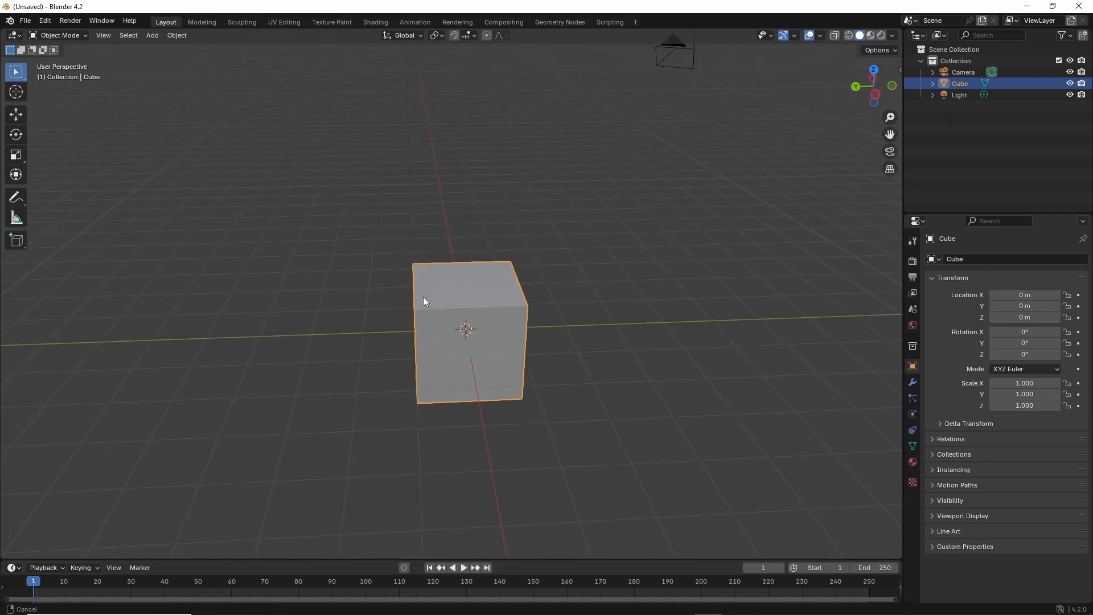
left_click_drag(424, 300, 490, 286)
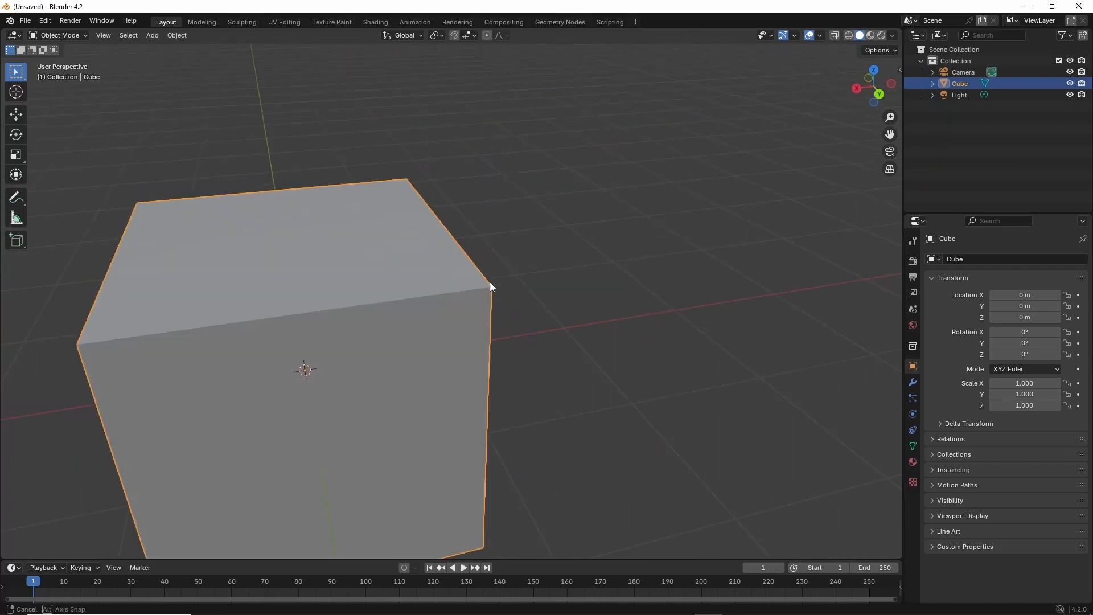
left_click_drag(489, 286, 384, 289)
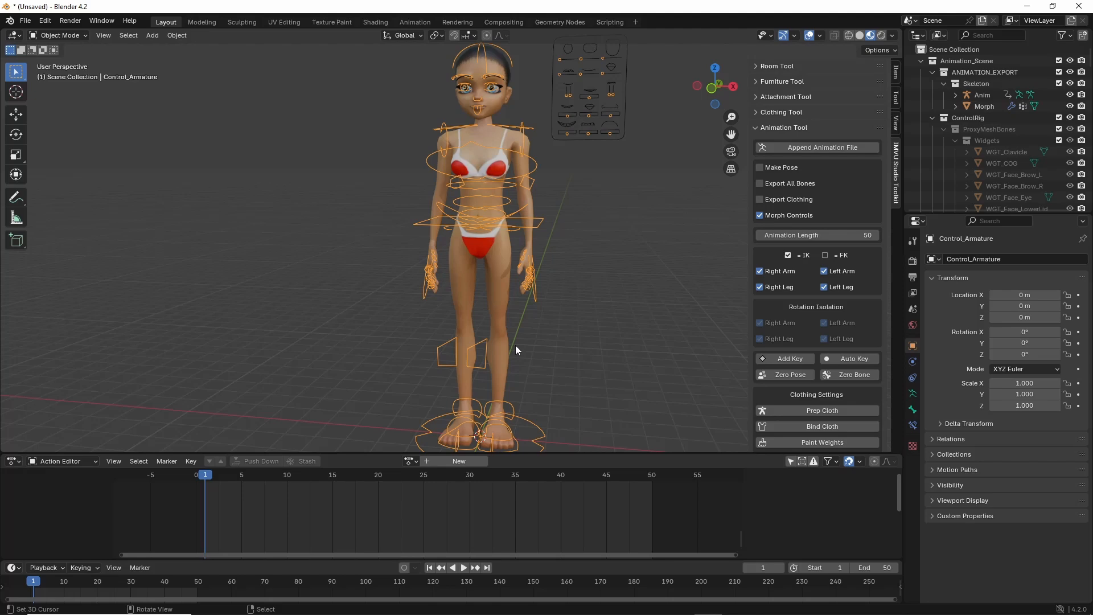
mouse_move(520, 276)
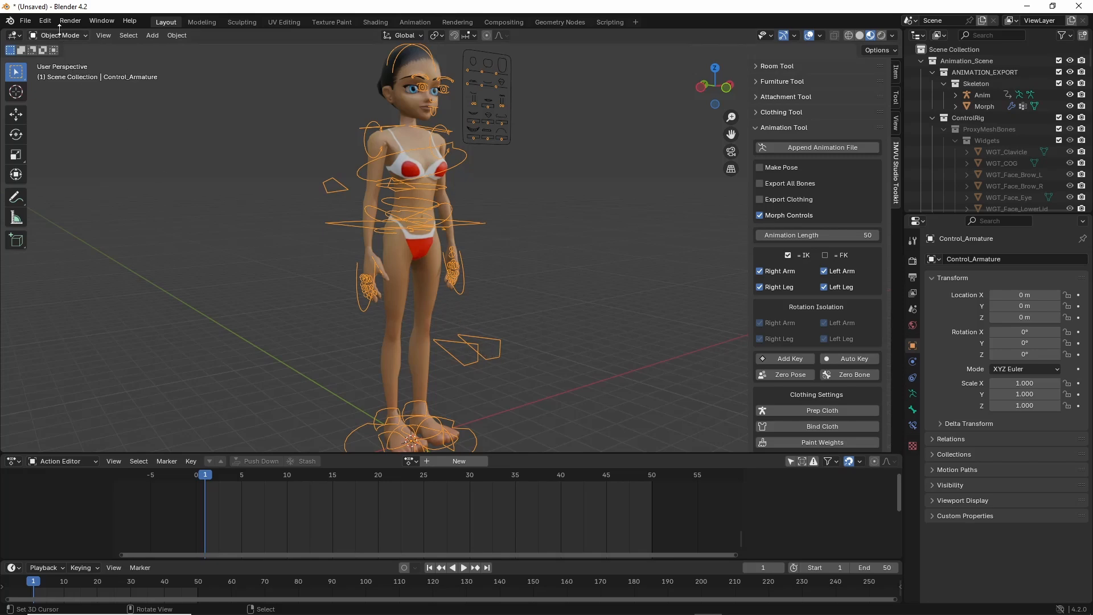
Step: Expand the interaction mode dropdown for the rigged avatar
left_click(62, 35)
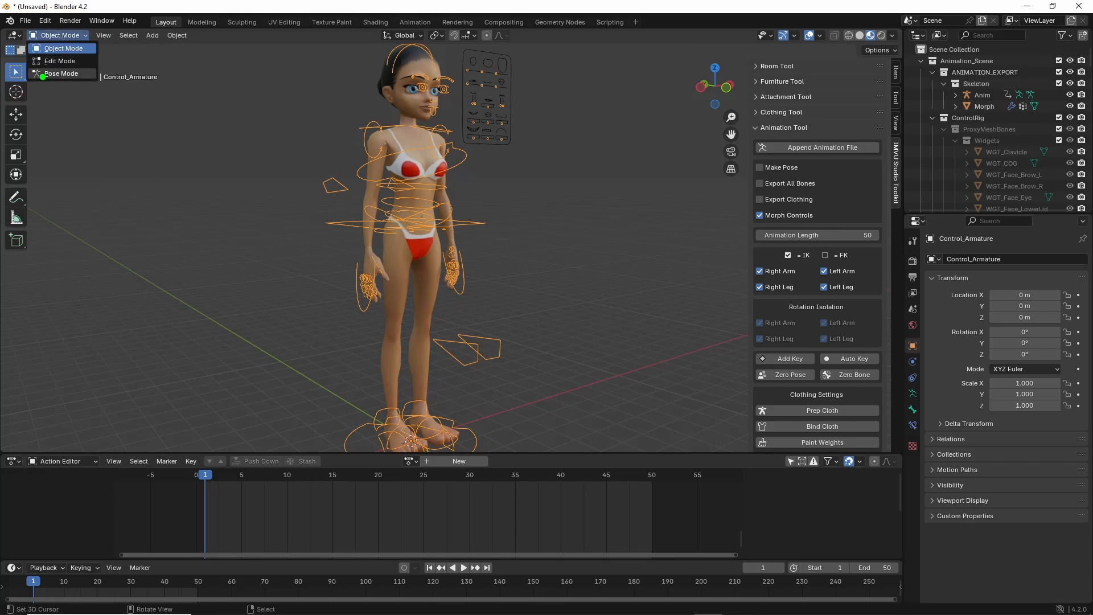
Step: Put the avatar's control rig into Pose Mode and zoom in on the hips and hands
left_click(60, 73)
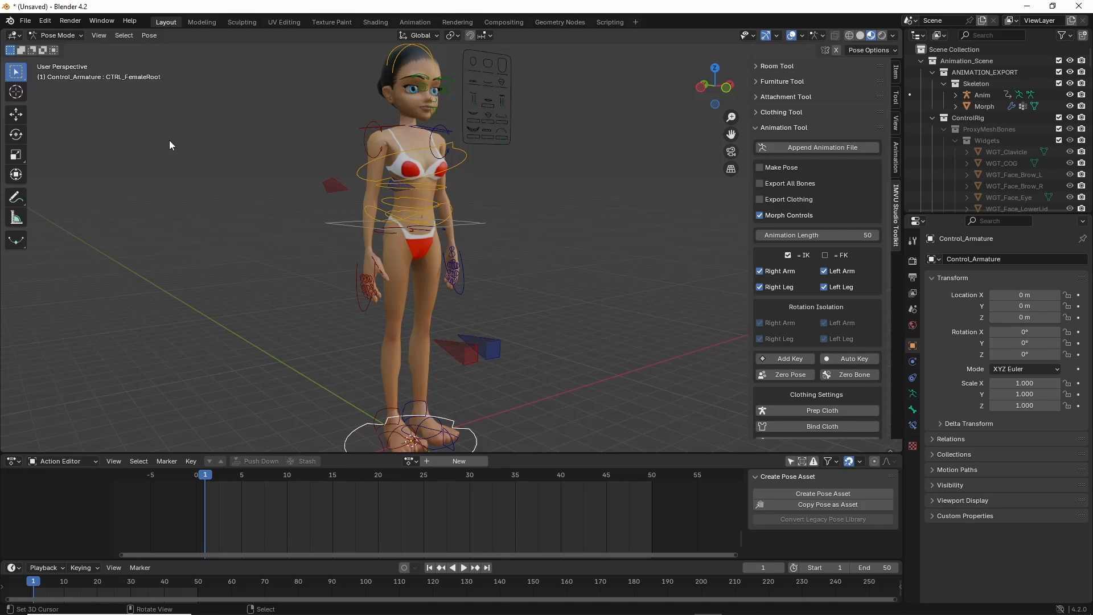
scroll("up", 3)
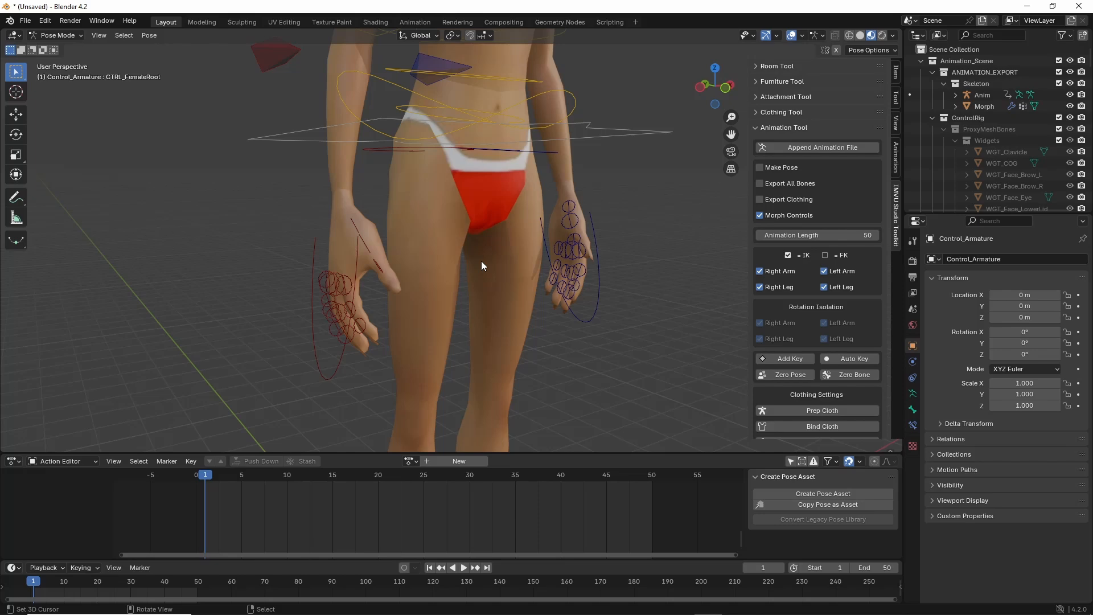
mouse_move(448, 325)
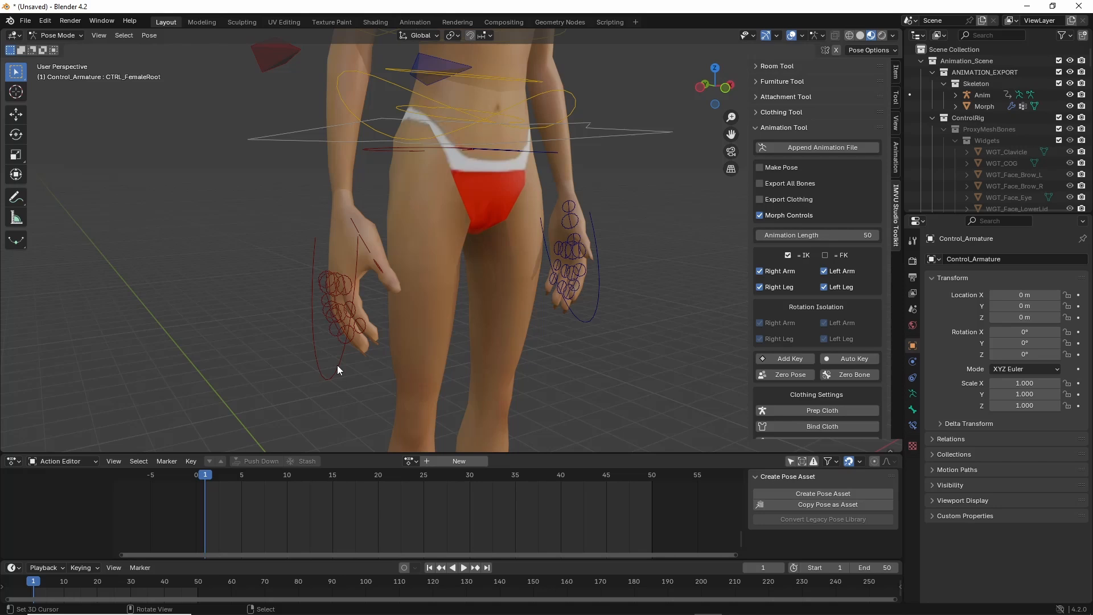
mouse_move(339, 369)
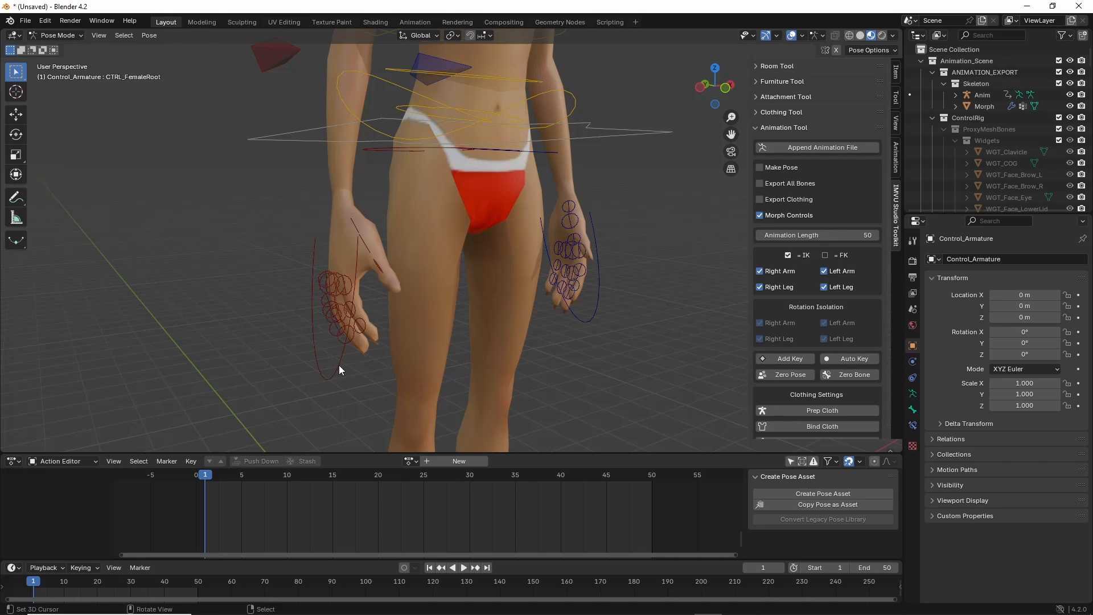
Step: Select the right hand IK control, rotate it, then move the hand beside her thigh
left_click(589, 292)
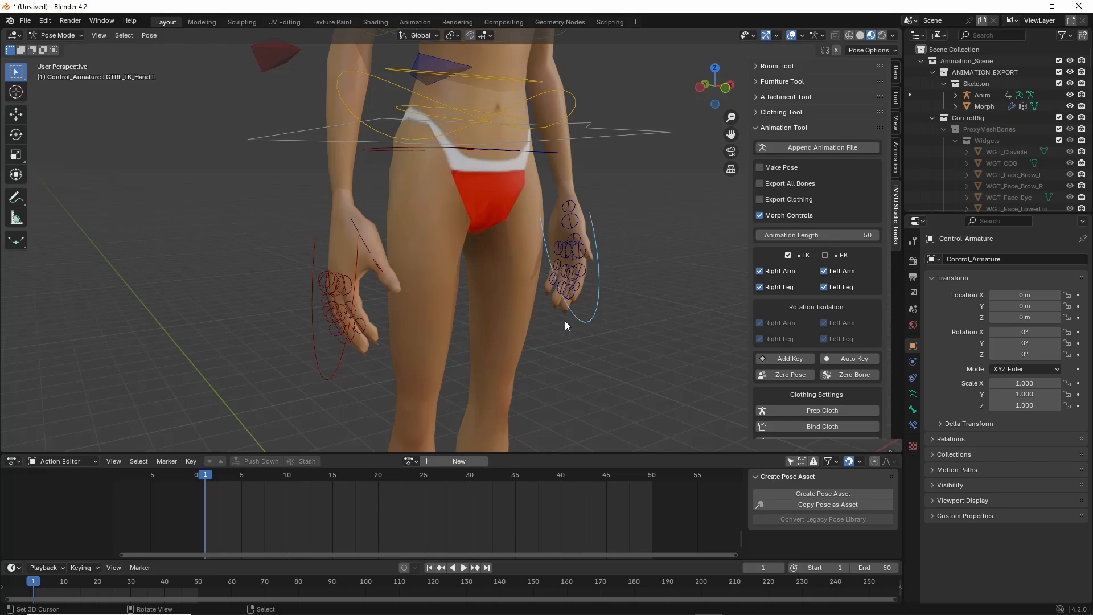
mouse_move(424, 335)
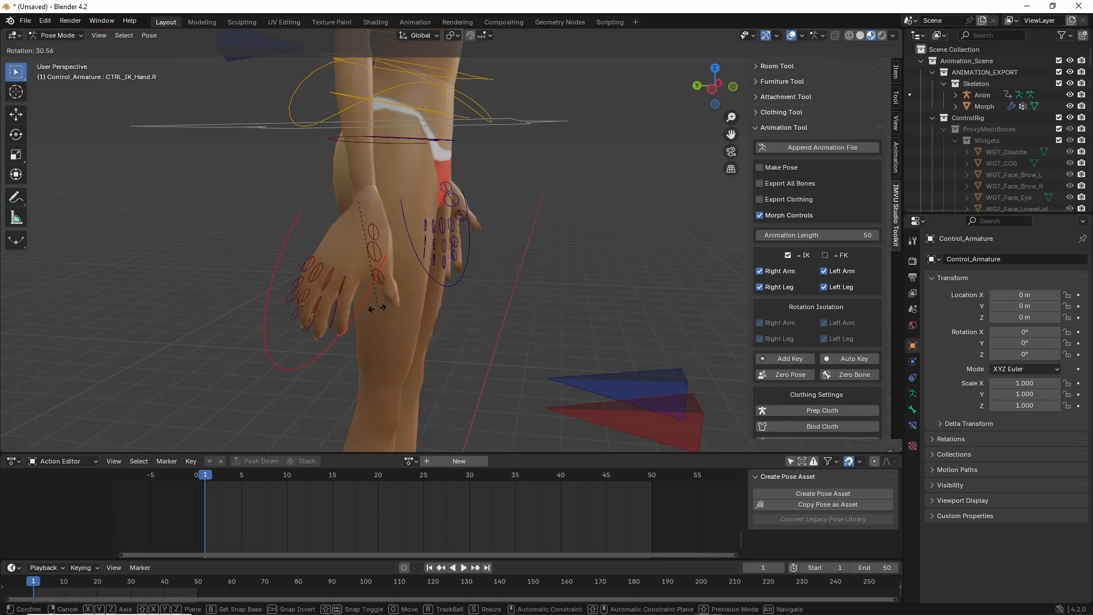
left_click_drag(374, 306, 477, 283)
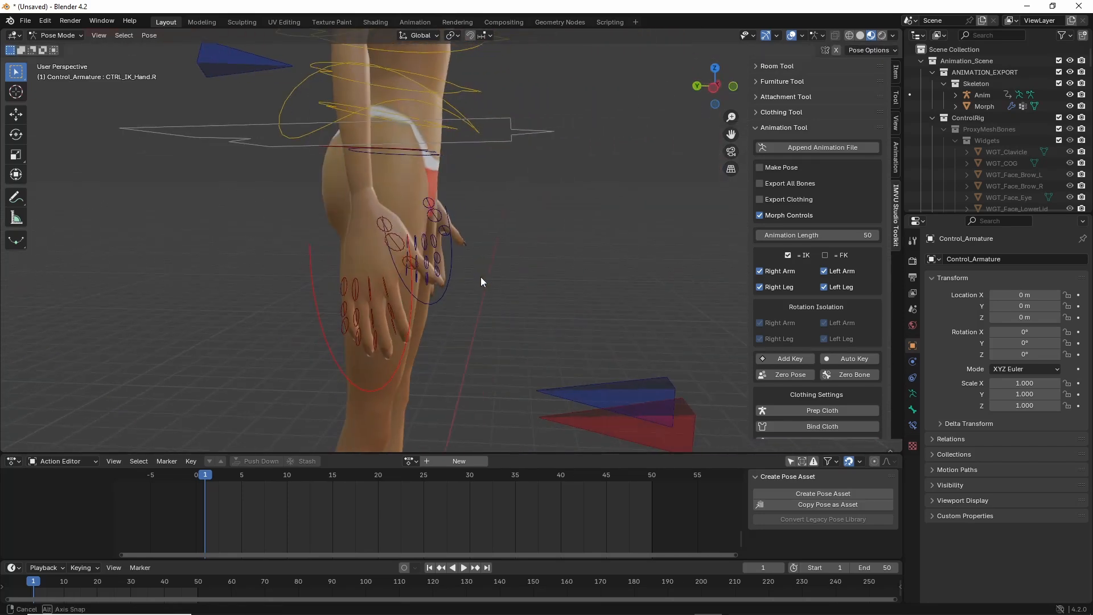
left_click_drag(481, 282, 570, 275)
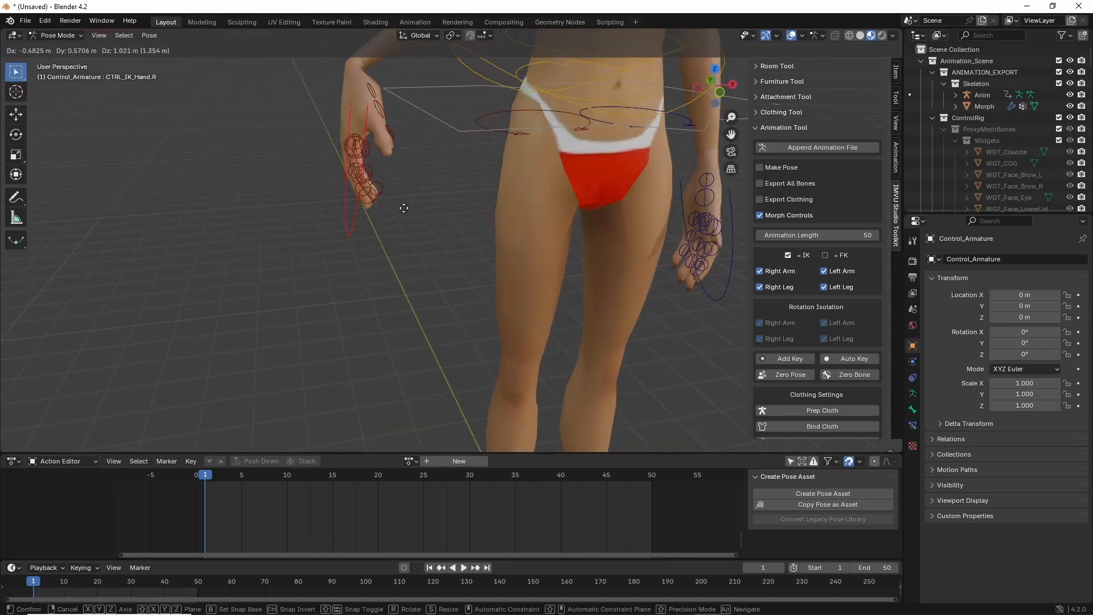
left_click_drag(403, 207, 439, 284)
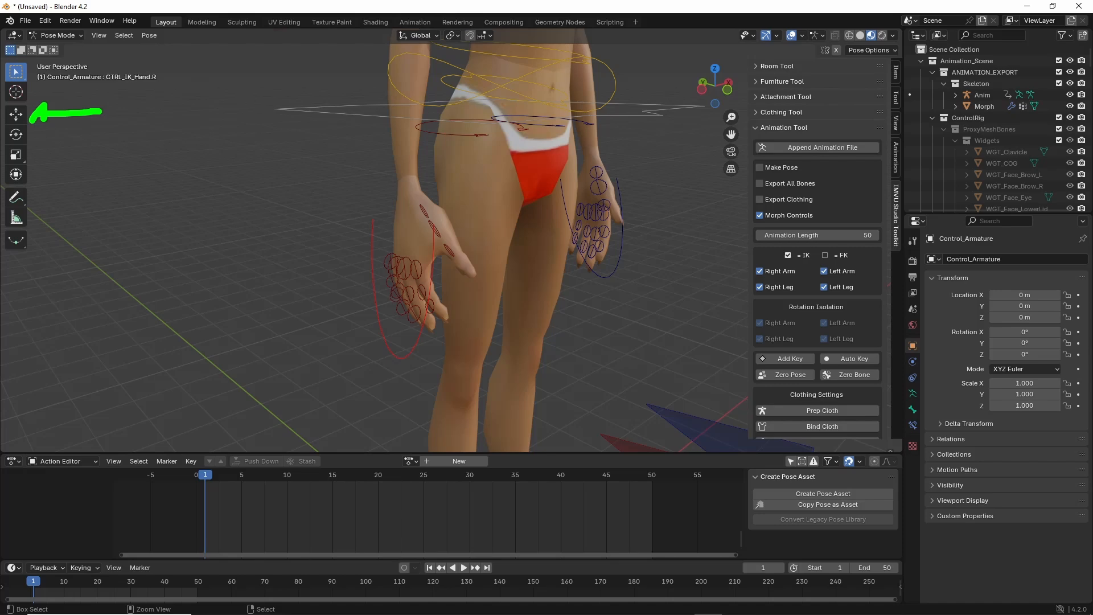
left_click_drag(27, 135, 88, 132)
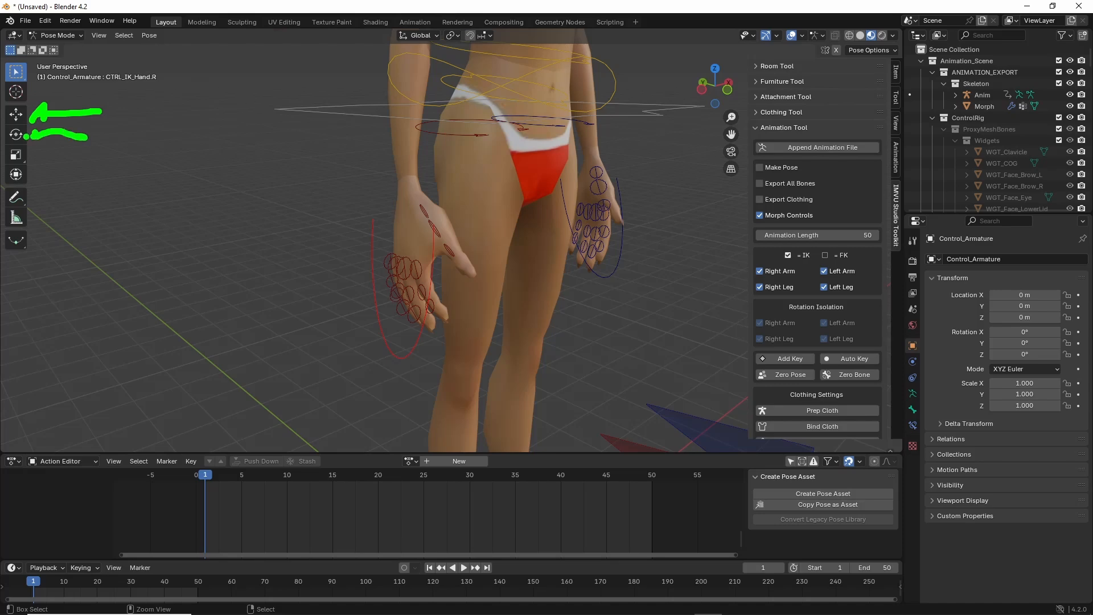
left_click_drag(32, 157, 79, 157)
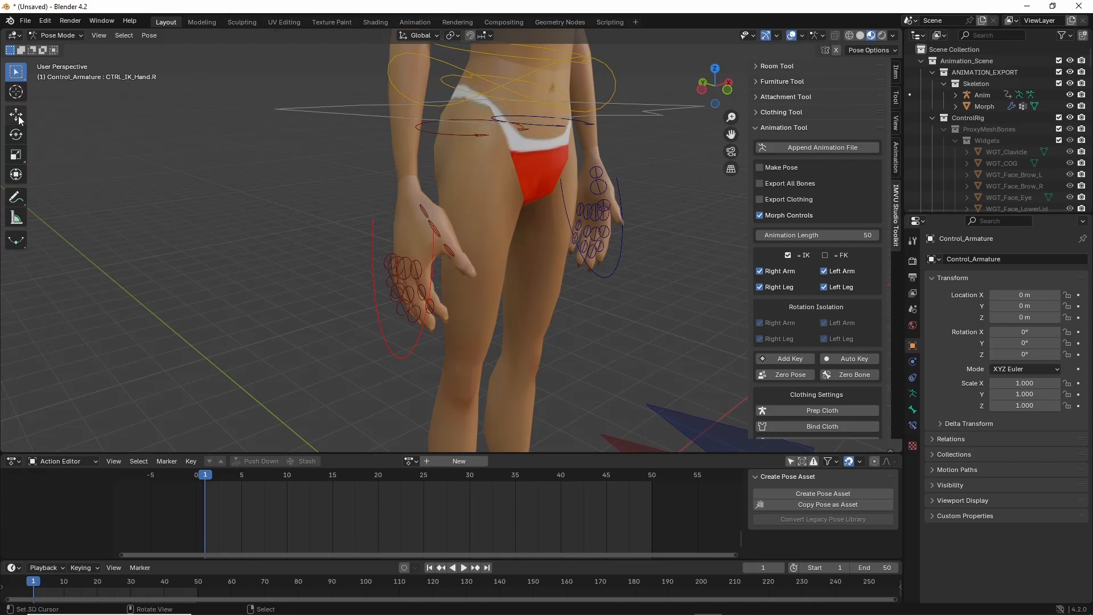
Step: Raise the right hand control along the Move gizmo's Z arrow and inspect the result
left_click(14, 115)
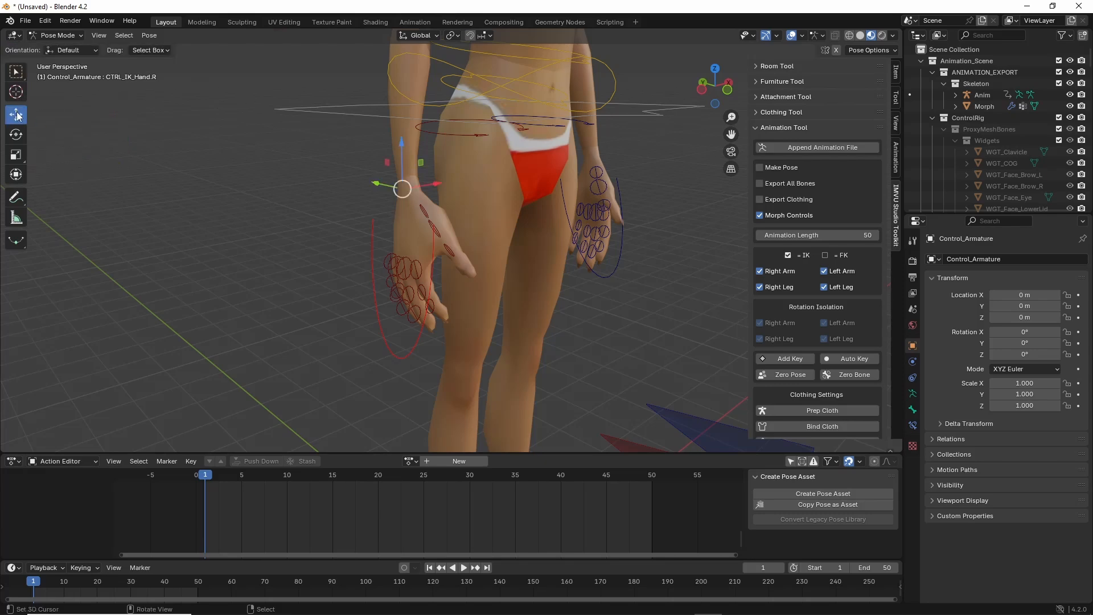
mouse_move(16, 114)
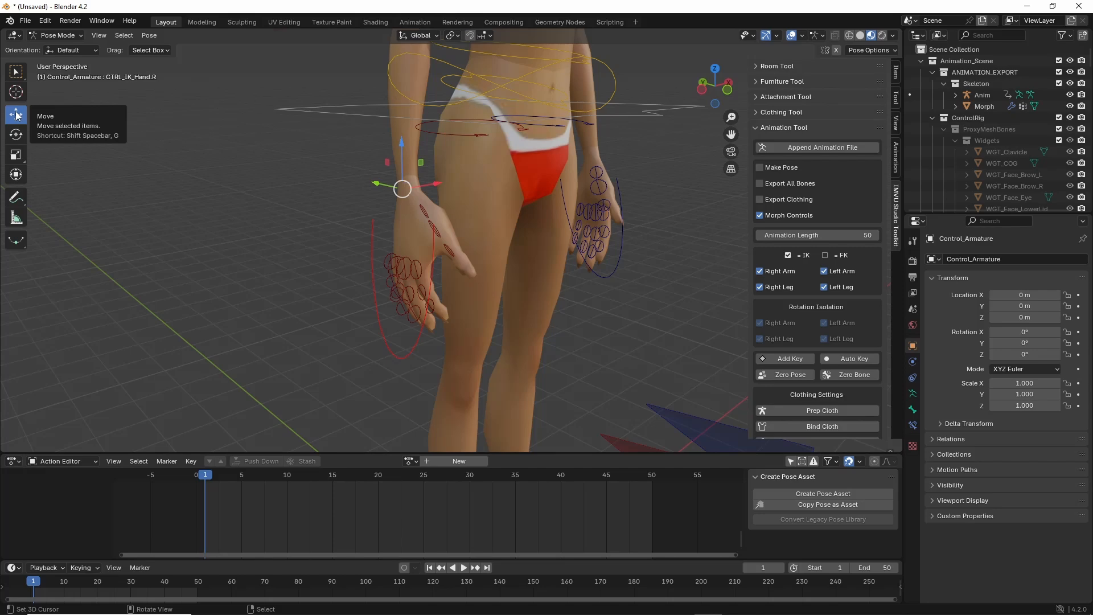
mouse_move(298, 195)
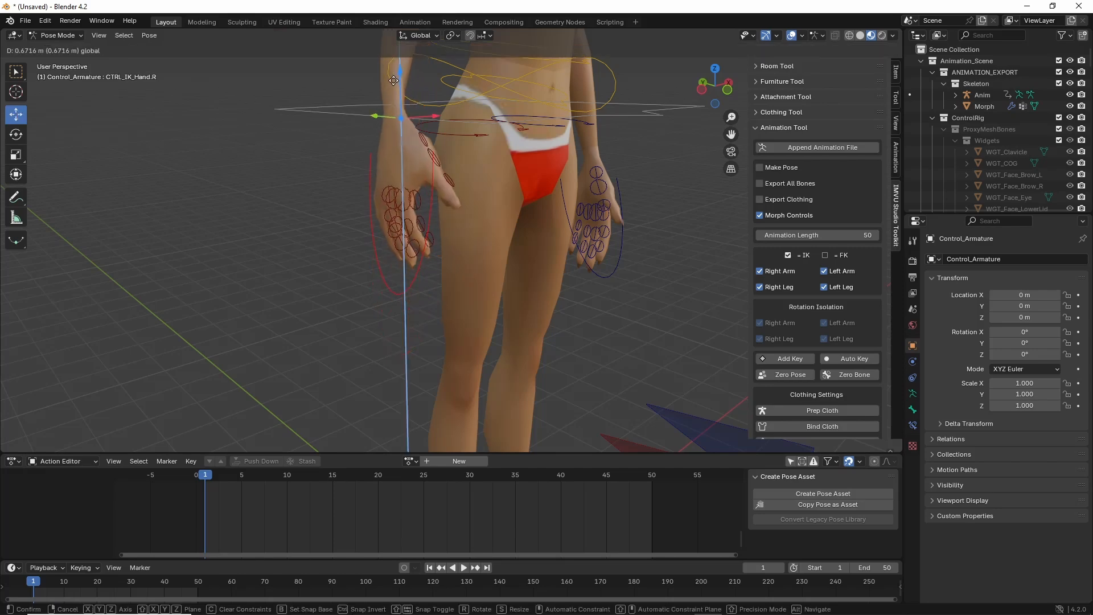
left_click_drag(394, 79, 357, 193)
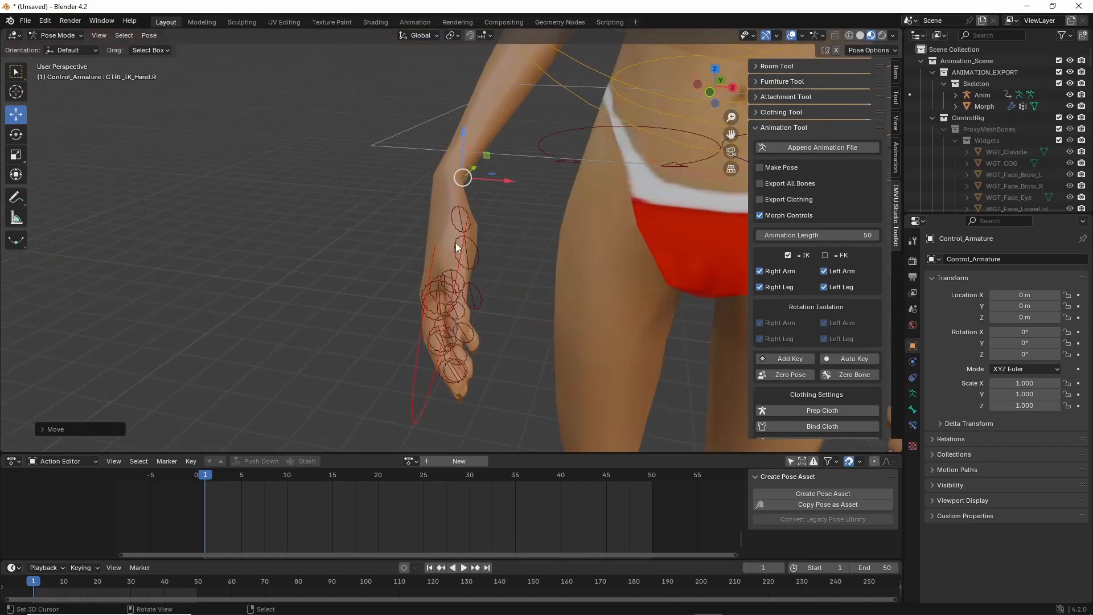
left_click_drag(463, 178, 378, 122)
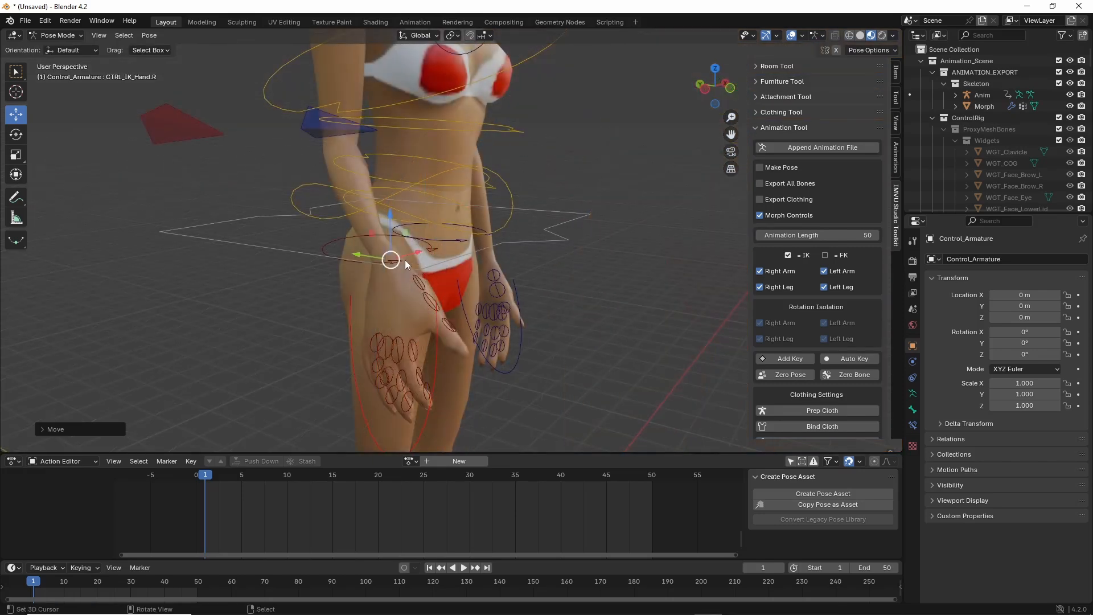
mouse_move(466, 230)
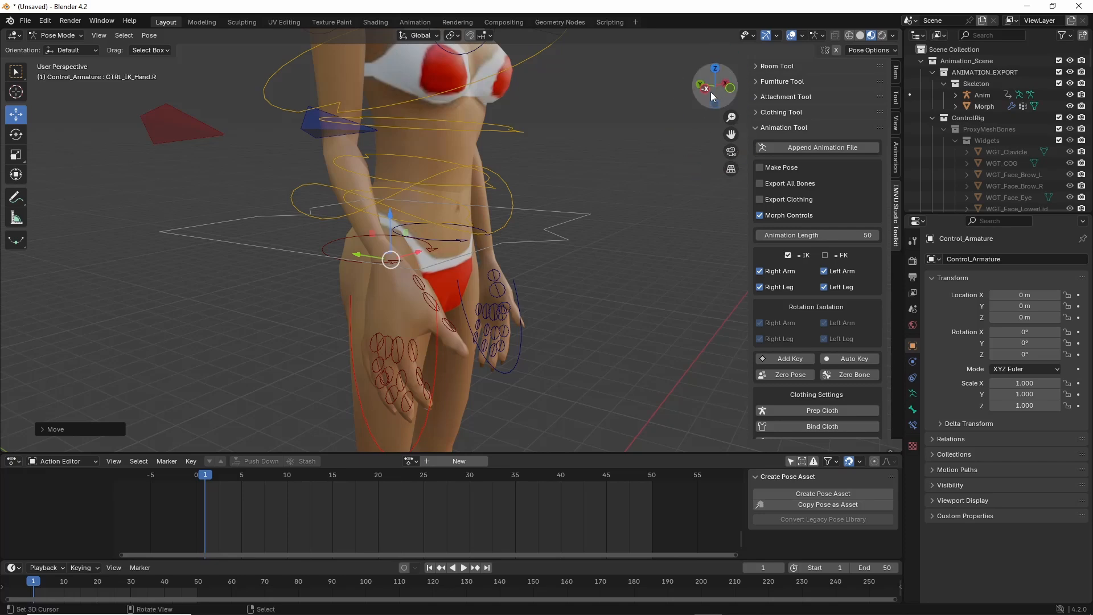
mouse_move(707, 89)
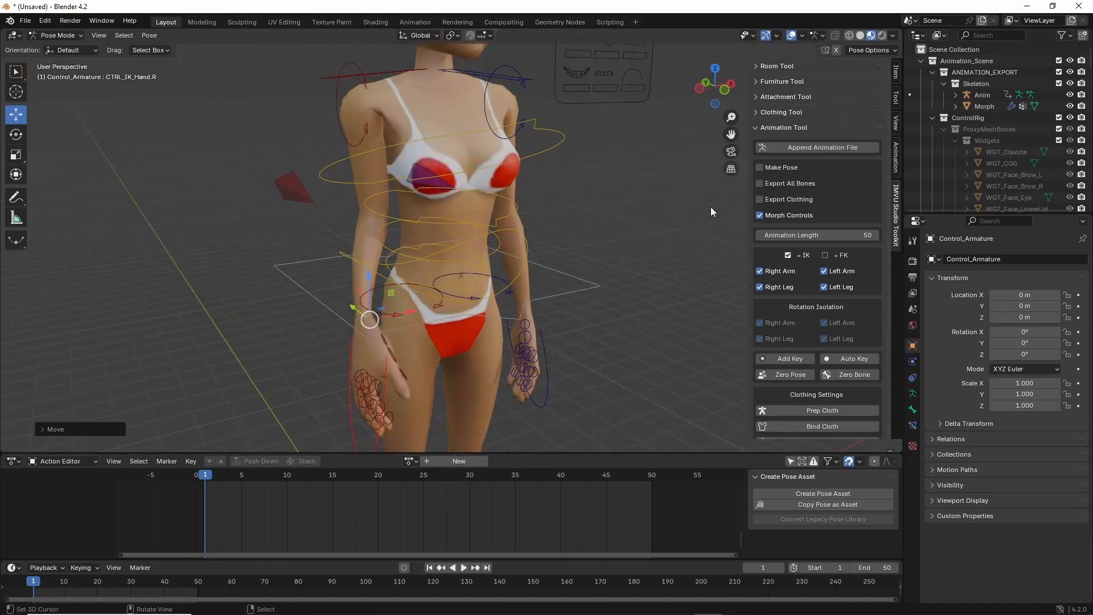
left_click(731, 152)
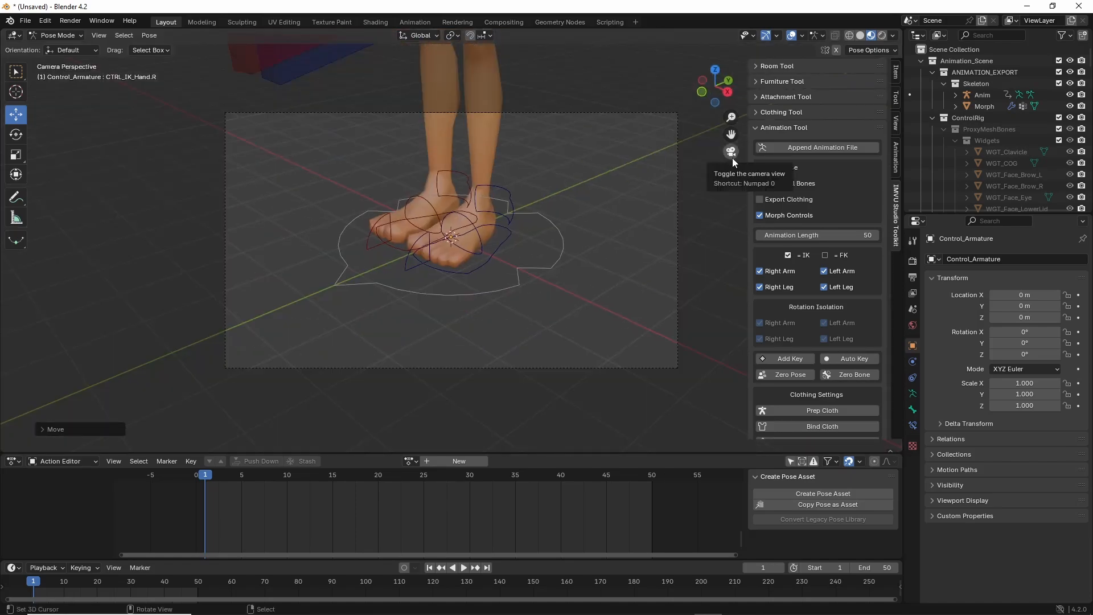
left_click(731, 152)
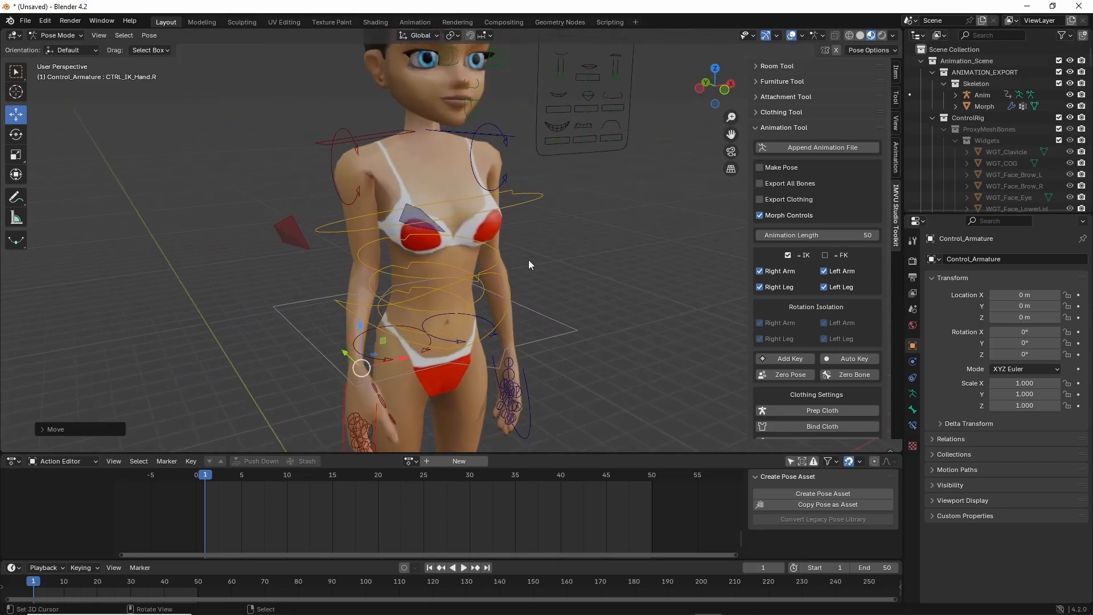
left_click_drag(529, 265, 506, 269)
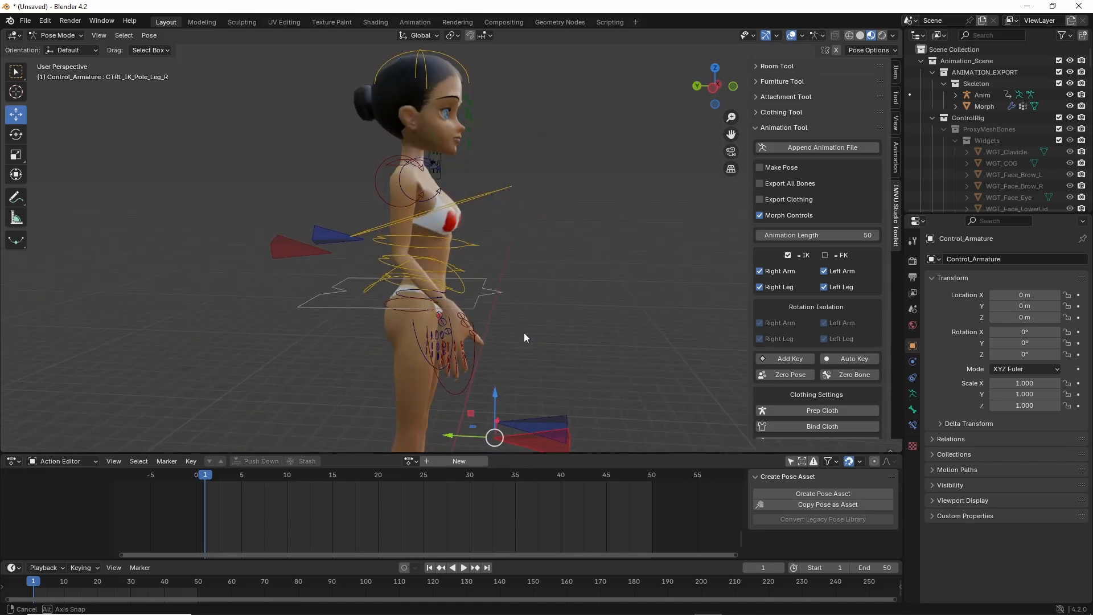
left_click_drag(526, 338, 401, 342)
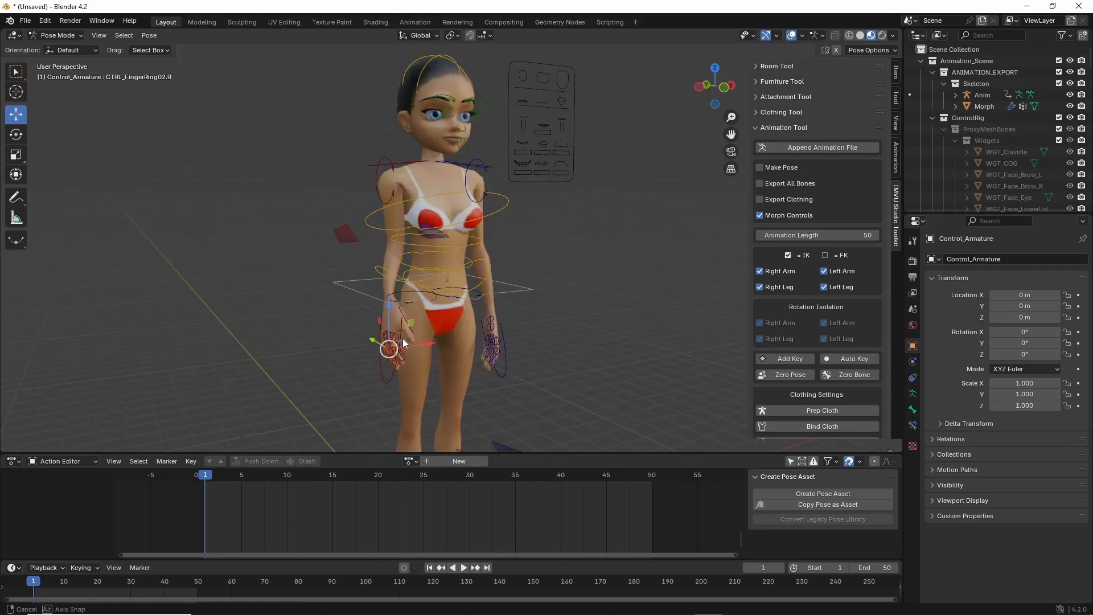